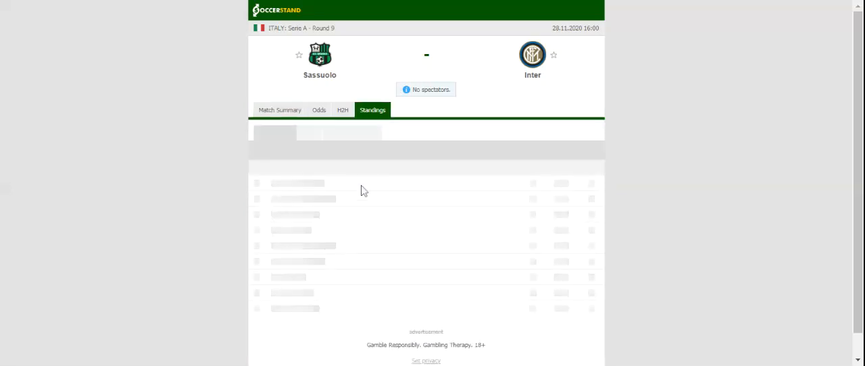
# - Show the Serie A standings, then the head-to-head recent results for Sassuolo and Inter
pyautogui.click(373, 110)
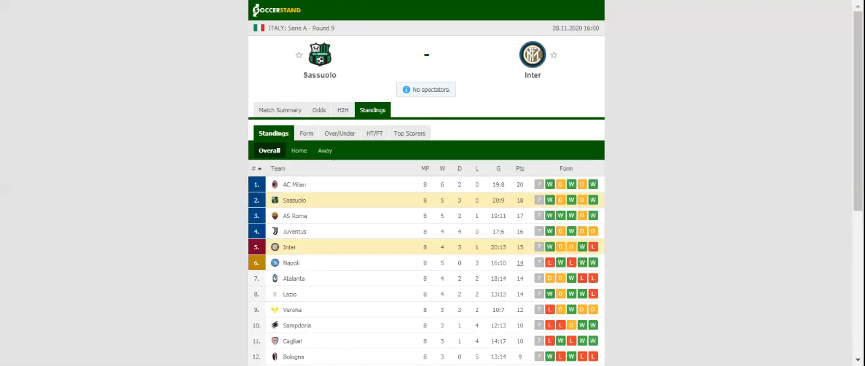
pyautogui.moveTo(665, 147)
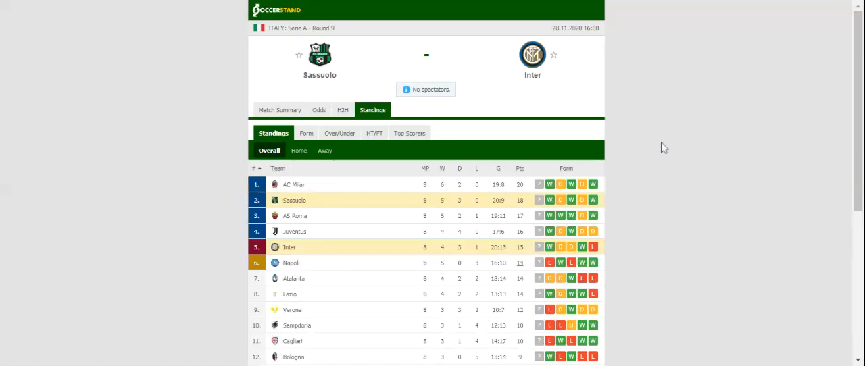
pyautogui.click(343, 109)
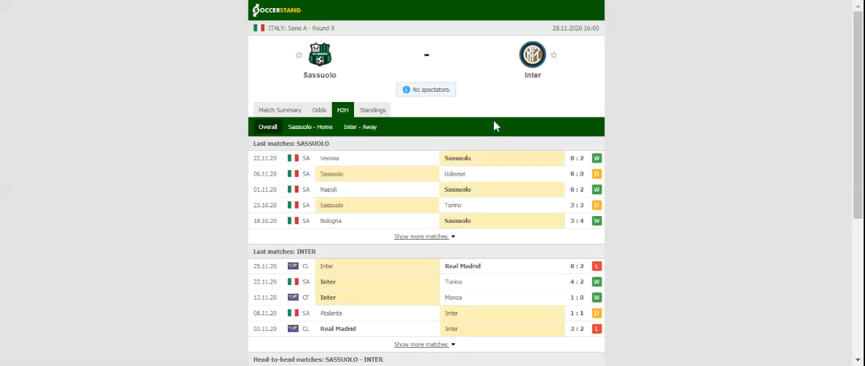